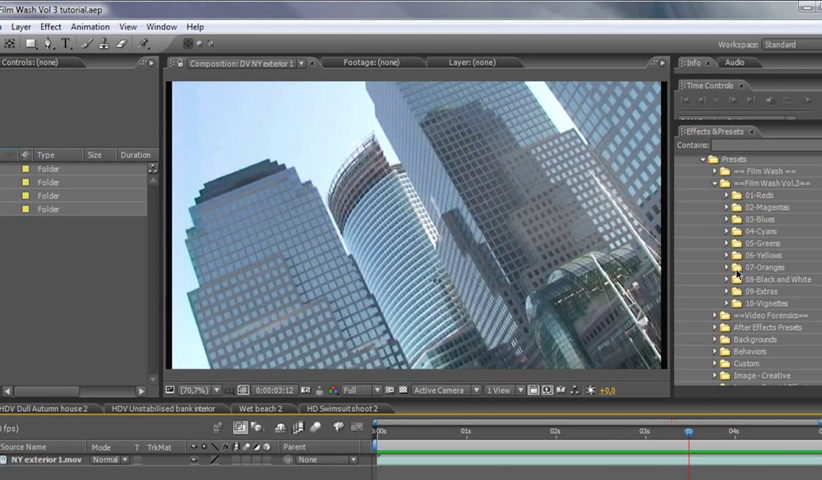
mouse_move(726, 272)
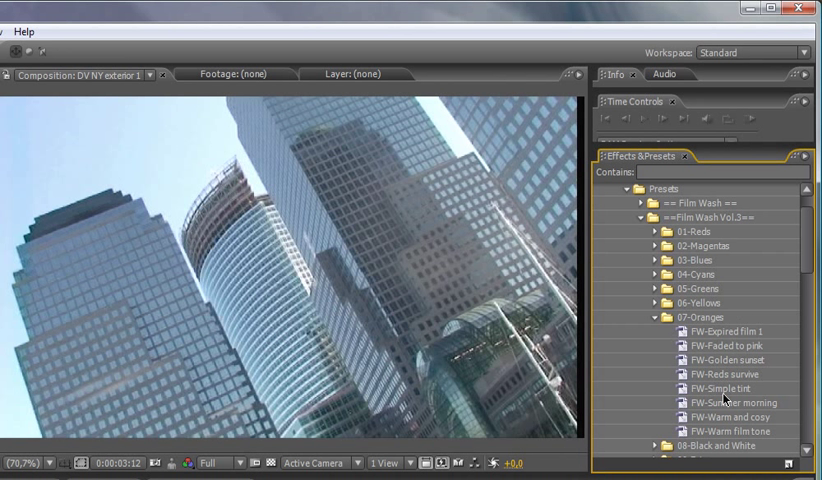
- Scroll Effects & Presets to show the eight presets in Film Wash Vol.3's 07-Oranges folder
scroll(down, 3)
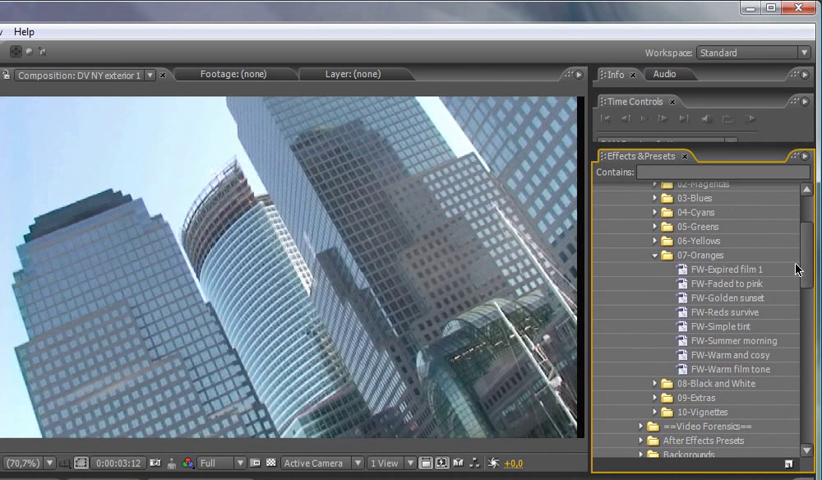
mouse_move(732, 310)
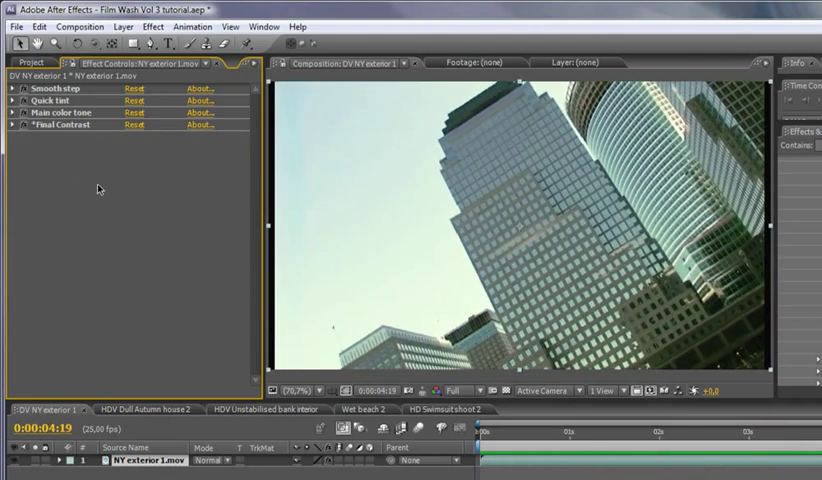
- Check the Main color tone curves, collapse them, and expand Final Contrast's Levels histogram
click(11, 111)
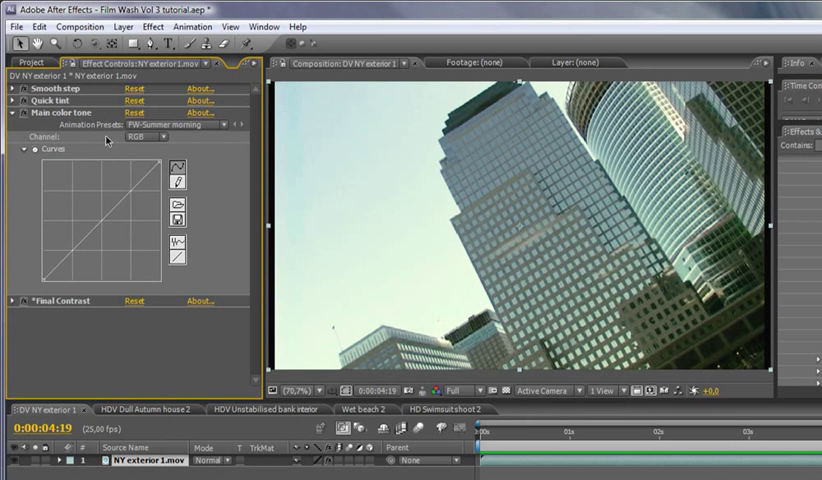
click(165, 137)
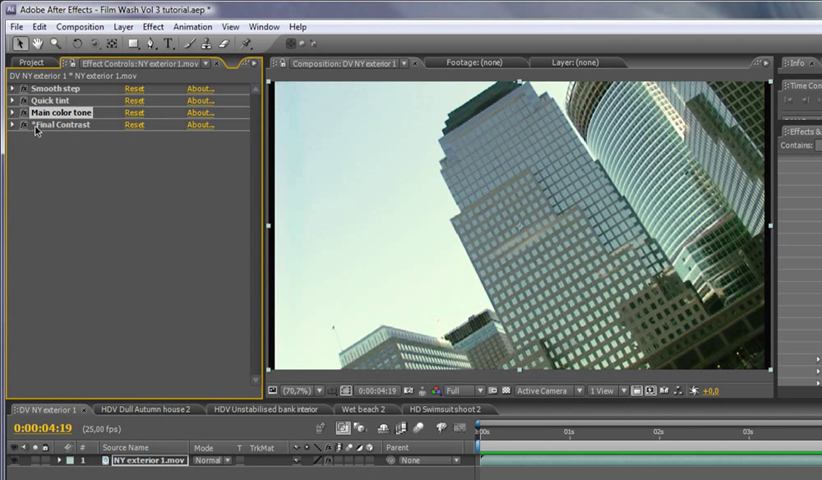
click(11, 124)
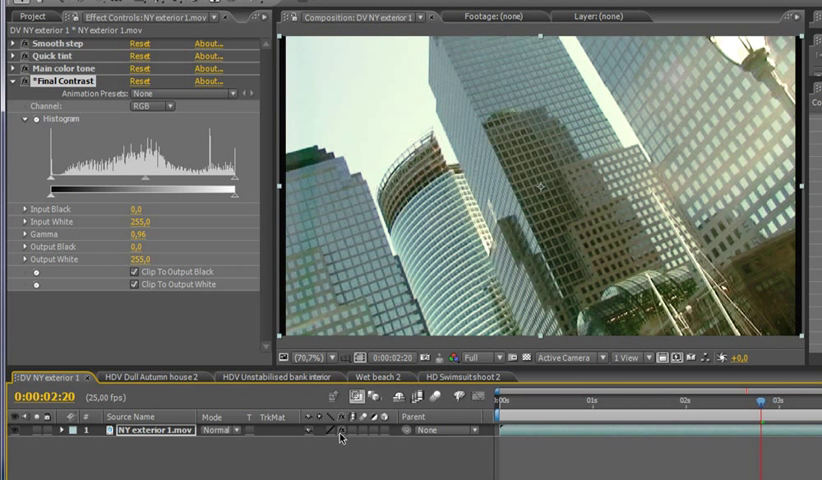
- Disable NY exterior 1's effects for comparison, collapse 07-Oranges, and open the Cyans presets
click(62, 43)
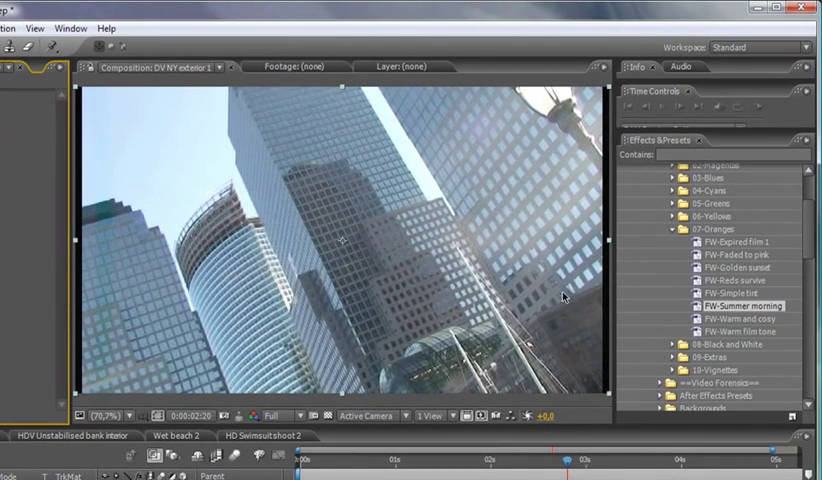
mouse_move(713, 224)
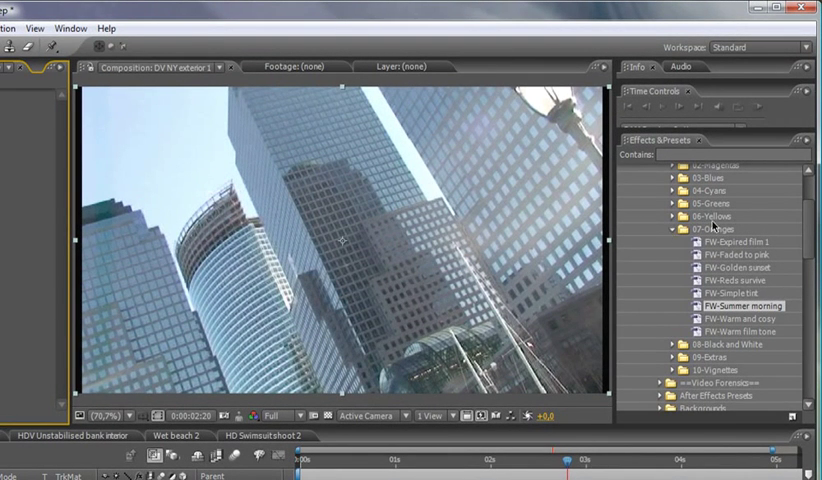
click(670, 230)
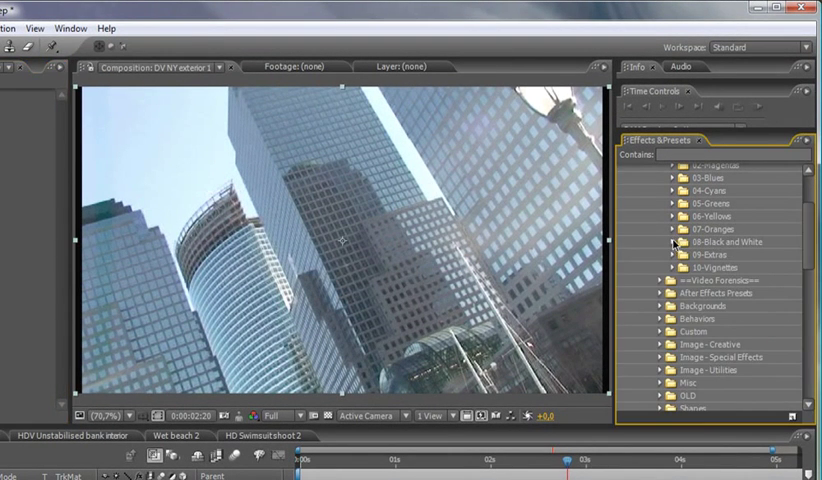
click(664, 189)
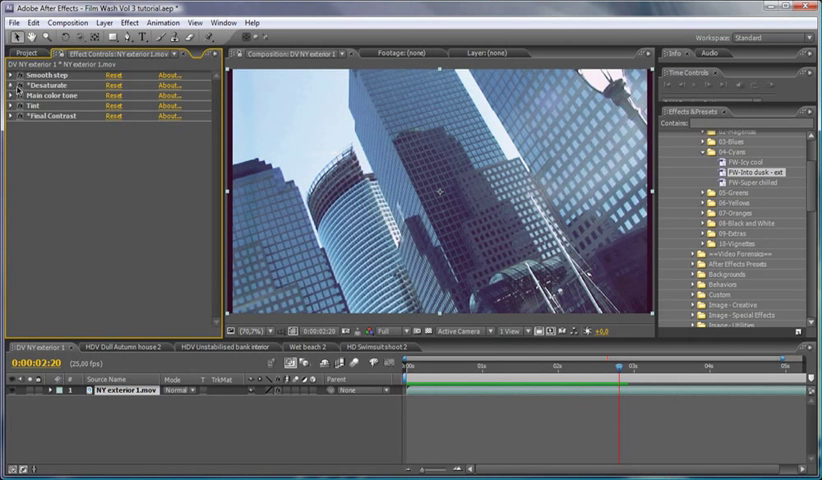
- Expand Desaturate (Amount to Tint 47%) and Final Contrast, then preview another frame
click(10, 85)
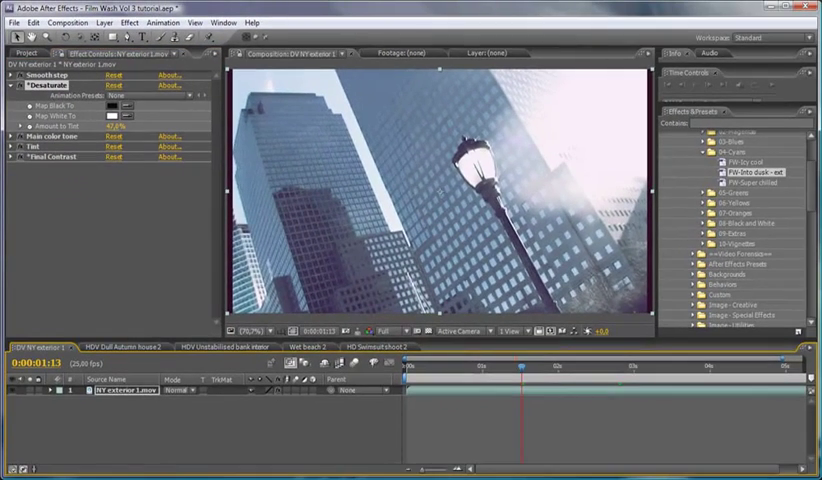
click(13, 155)
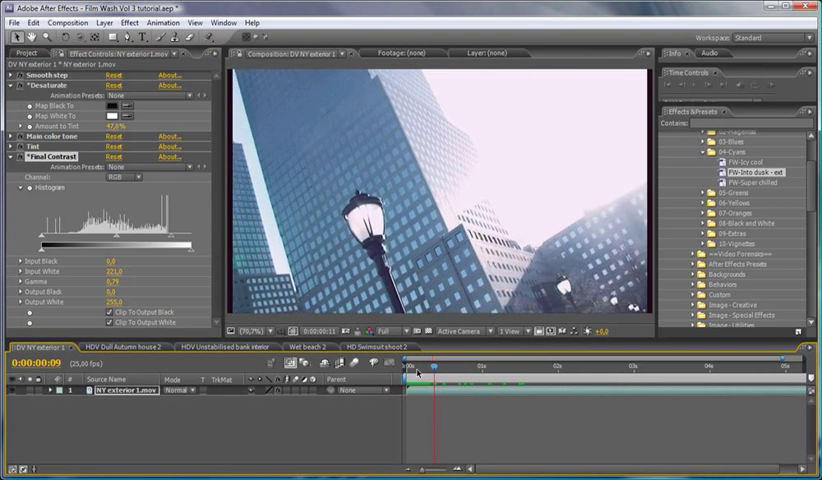
click(467, 367)
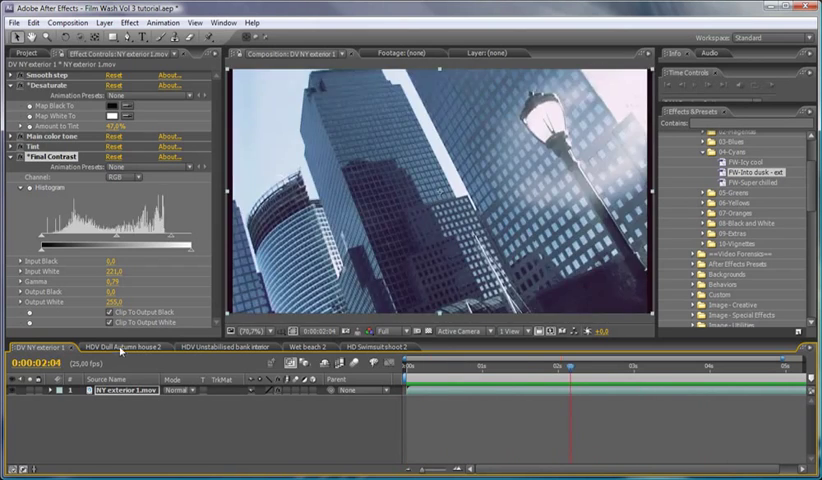
- Open the HDV Dull Autumn house 2 composition and set magnification to Fit up to 100%
click(122, 347)
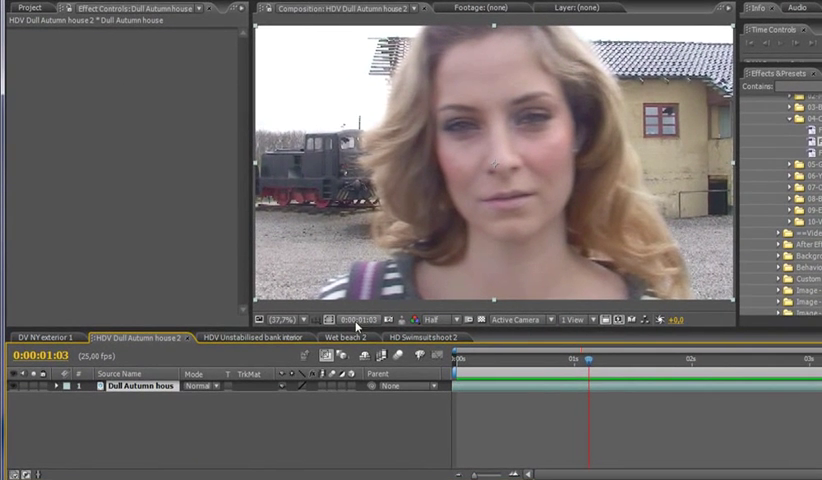
click(290, 320)
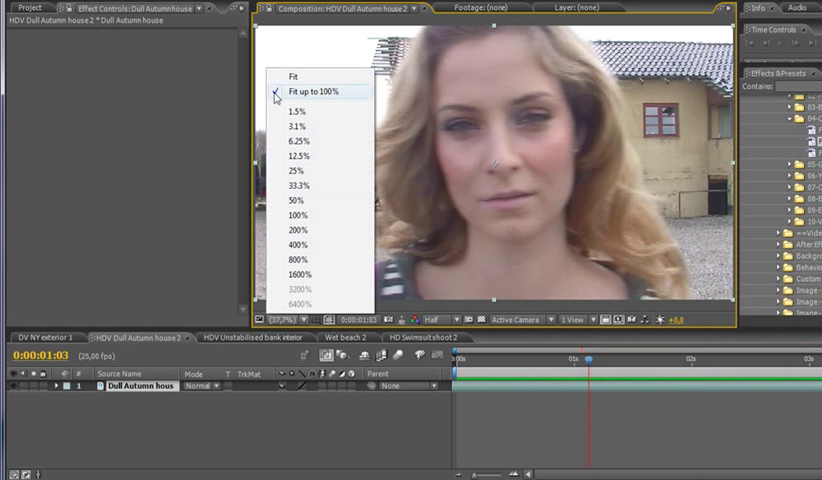
click(315, 91)
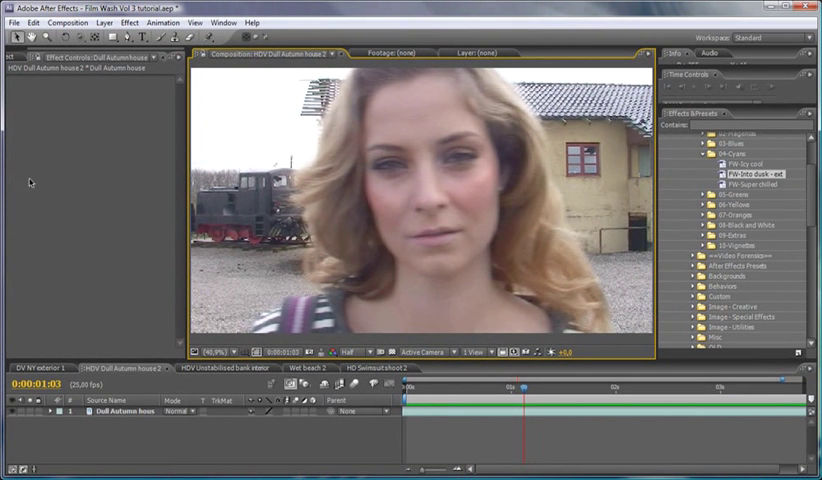
mouse_move(132, 448)
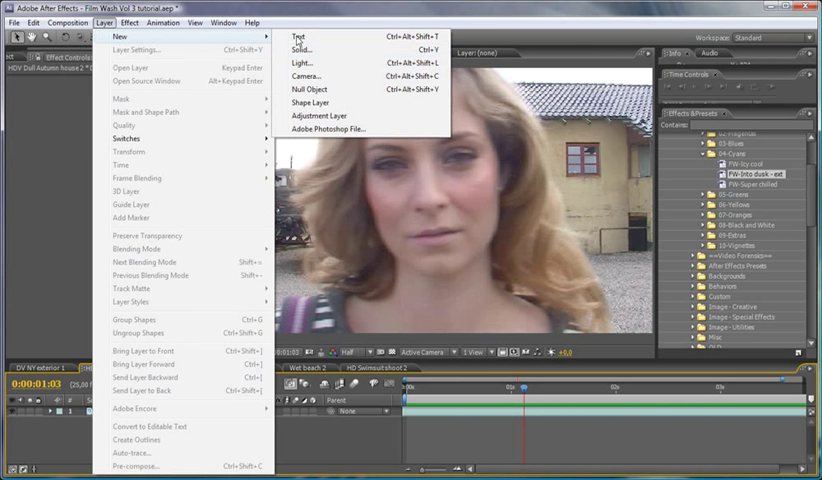
- Create a new adjustment layer and expand Film Wash Vol.3's 05-Greens preset group
click(322, 116)
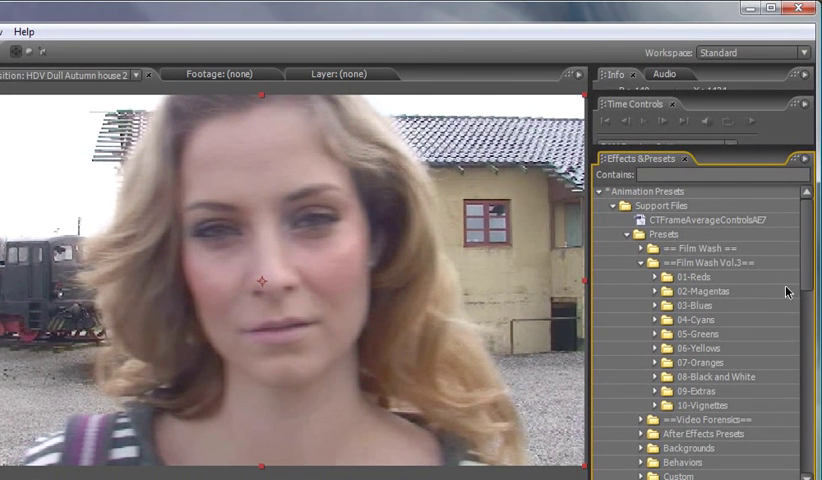
click(648, 334)
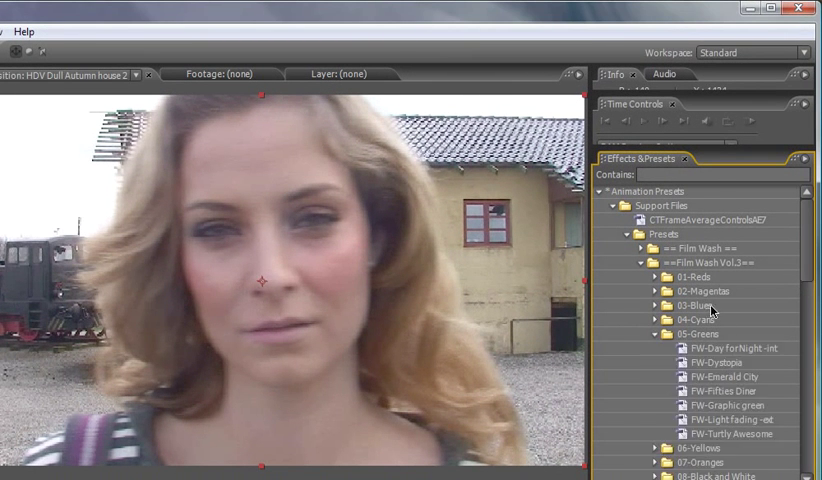
mouse_move(693, 368)
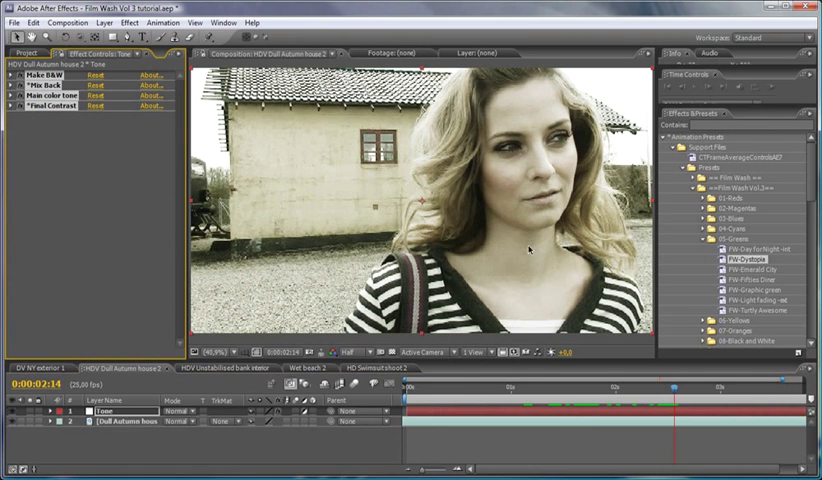
click(510, 393)
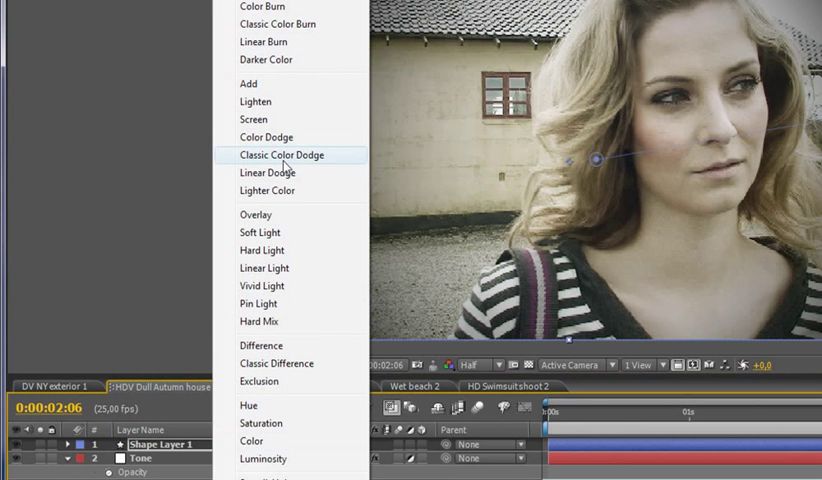
- Try Overlay, then set Shape Layer 1's blending mode to Classic Color Burn
click(255, 214)
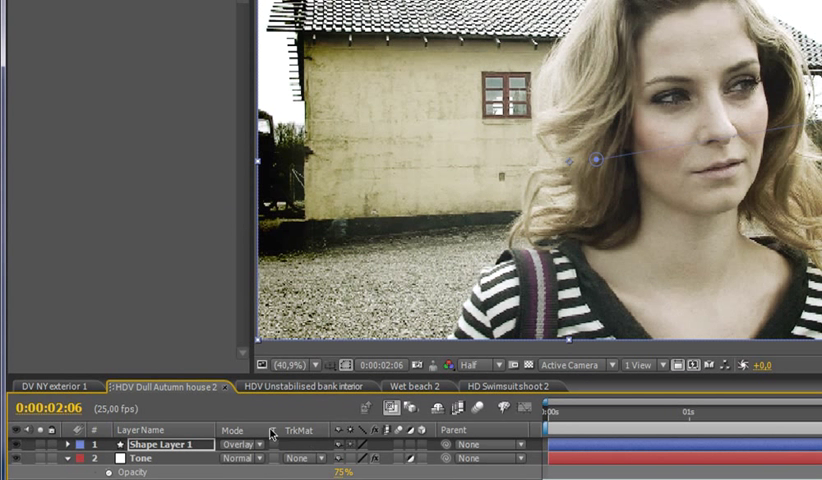
click(237, 430)
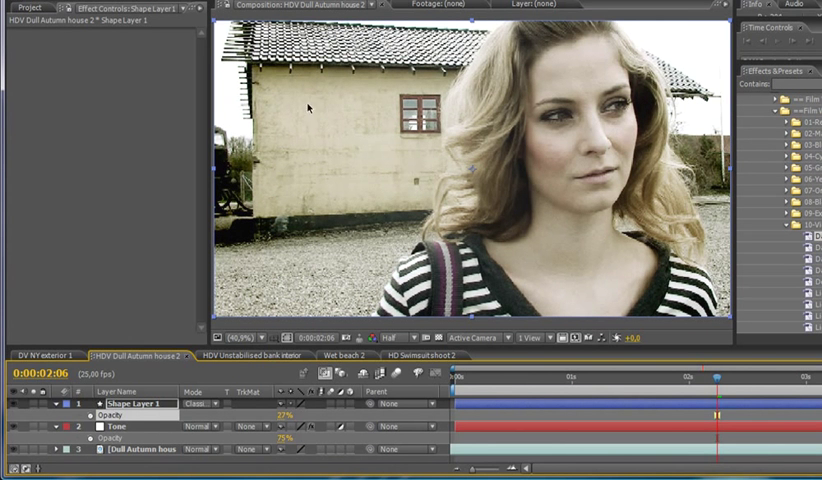
click(200, 404)
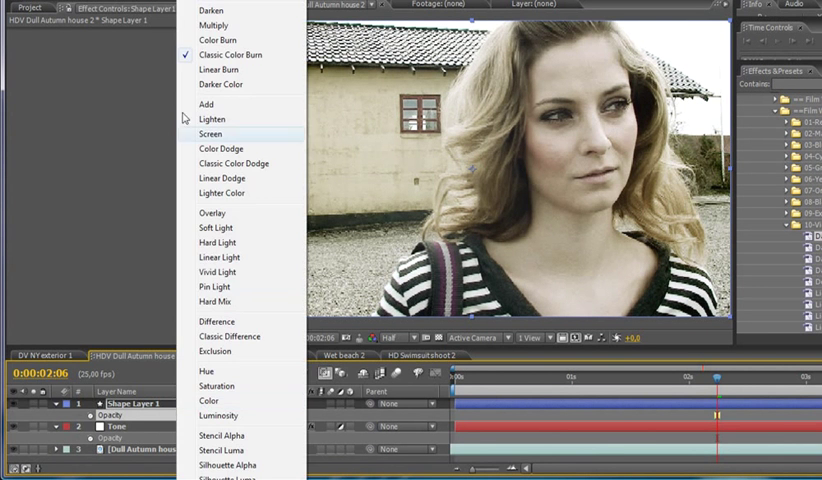
click(213, 25)
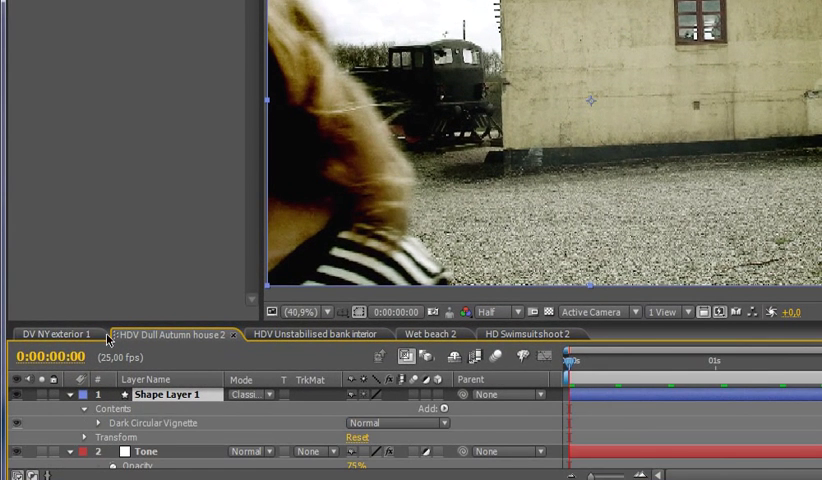
click(98, 423)
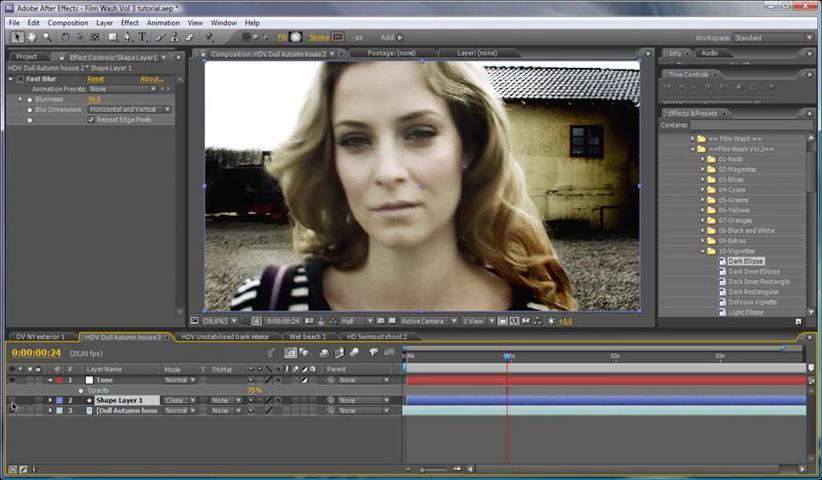
mouse_move(528, 294)
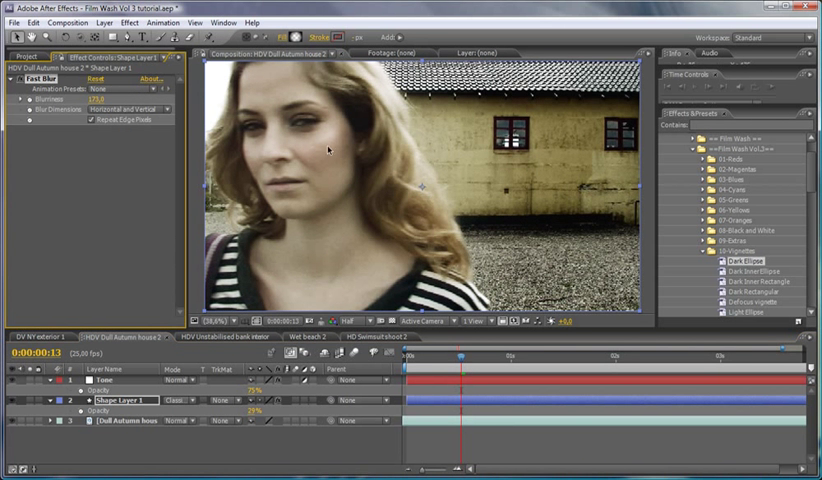
- Switch to the HDV Unstabilised bank interior composition's timeline
click(225, 337)
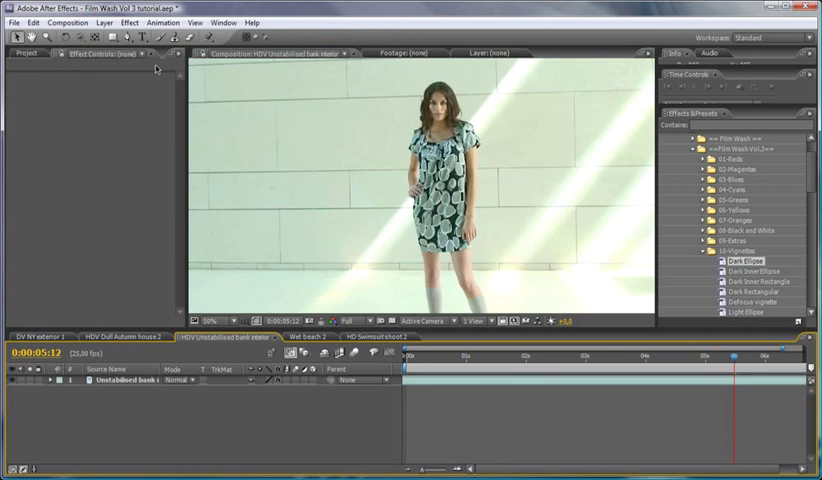